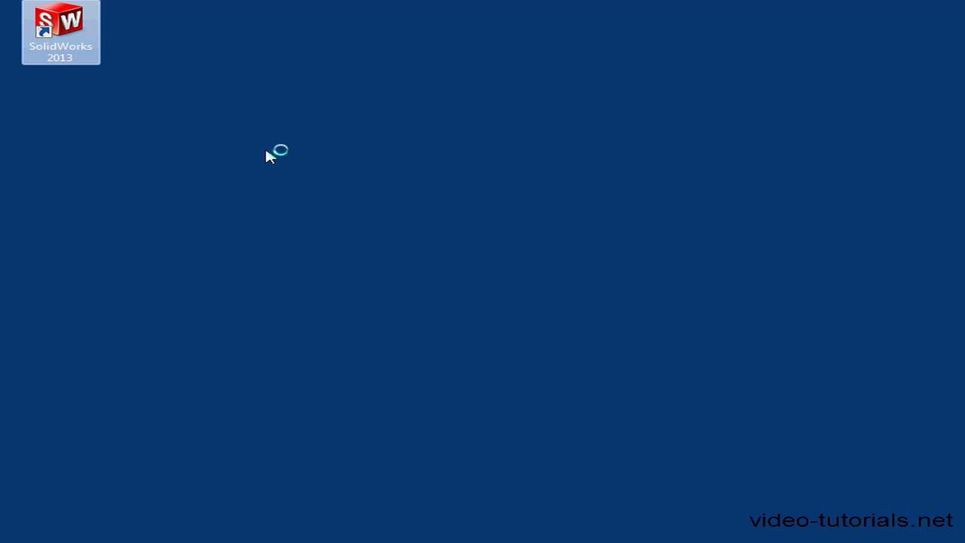
- Launch SolidWorks 2013 from the desktop shortcut and bring up the Windows Start menu
{"action": "double_click", "coordinate": [61, 34]}
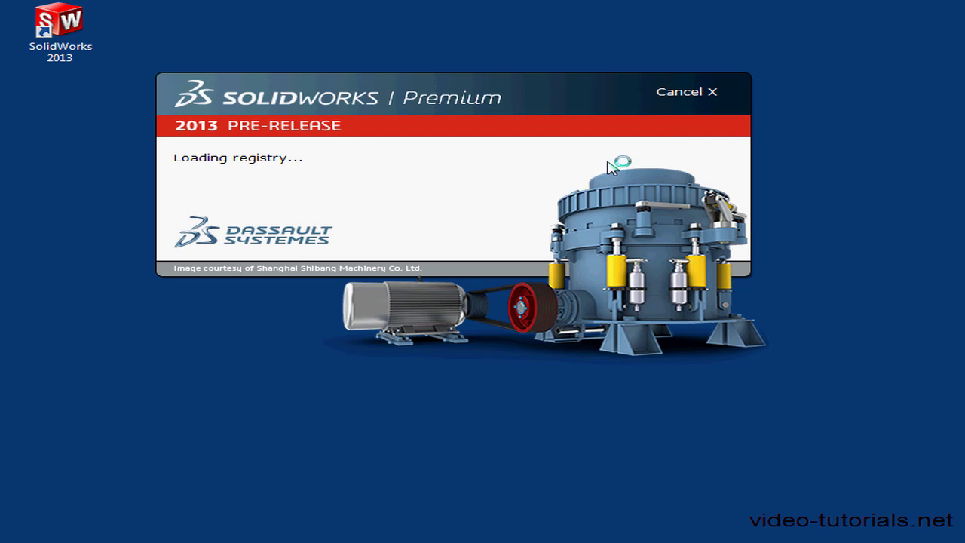
{"action": "mouse_move", "coordinate": [681, 98]}
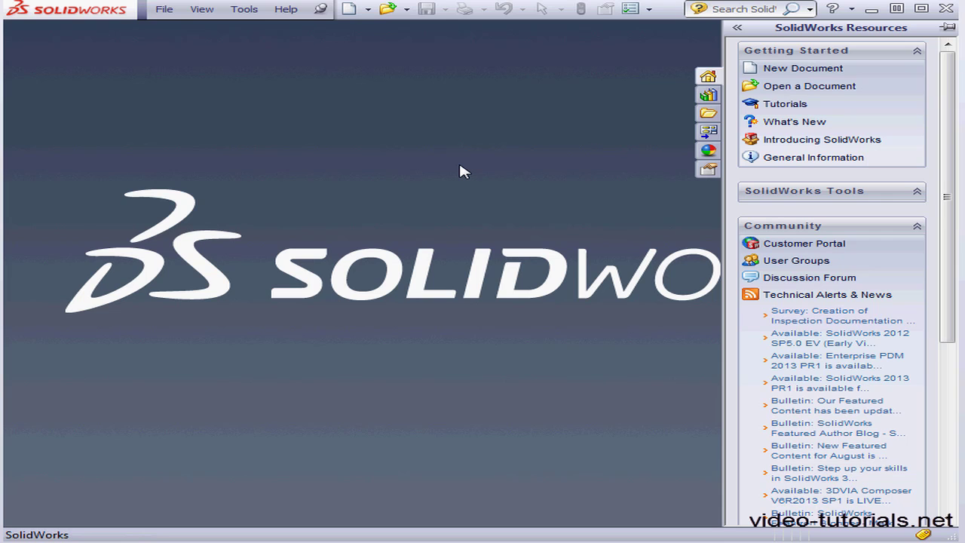
{"action": "mouse_move", "coordinate": [455, 166]}
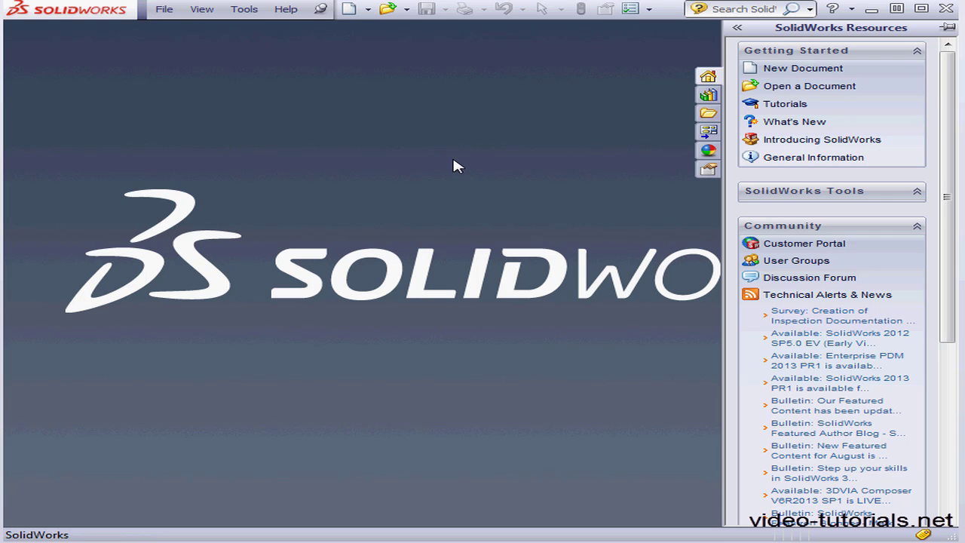
{"action": "mouse_move", "coordinate": [414, 154]}
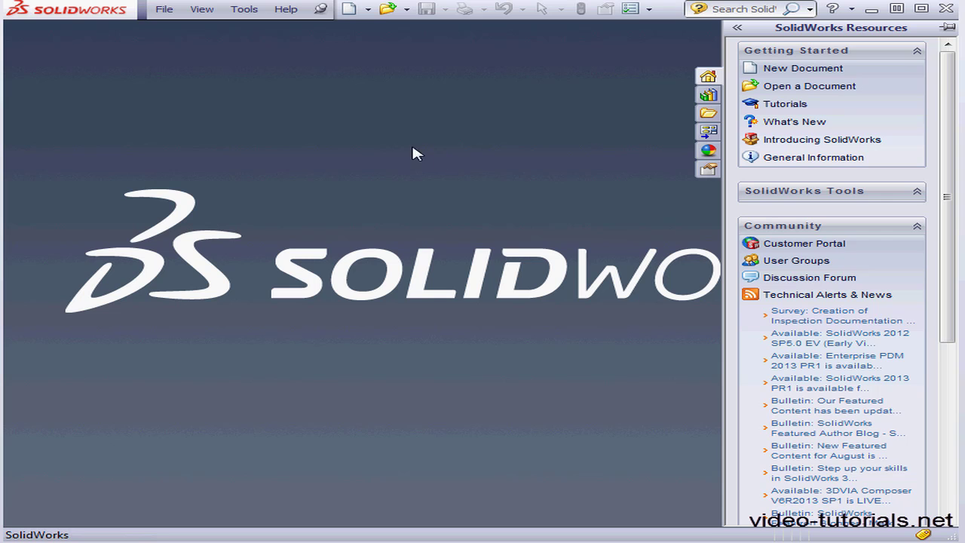
{"action": "left_click", "coordinate": [12, 536]}
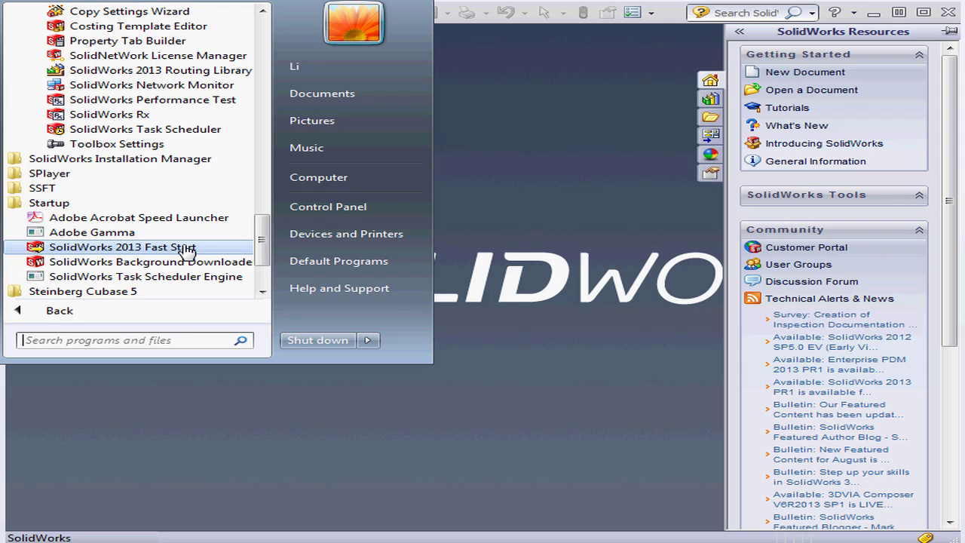
{"action": "mouse_move", "coordinate": [48, 202]}
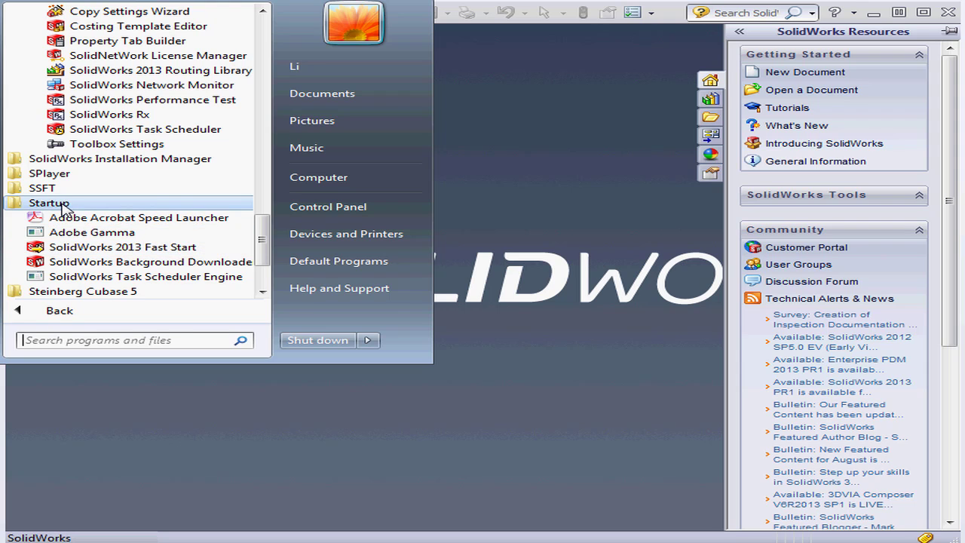
{"action": "mouse_move", "coordinate": [163, 253]}
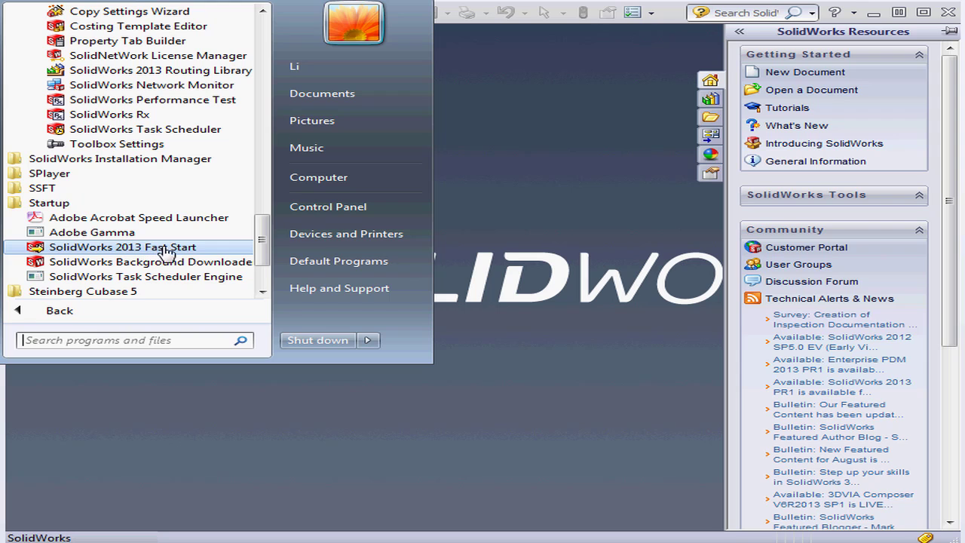
- Remove the SolidWorks 2013 Fast Start entry from the Startup folder via its context menu
{"action": "right_click", "coordinate": [121, 248]}
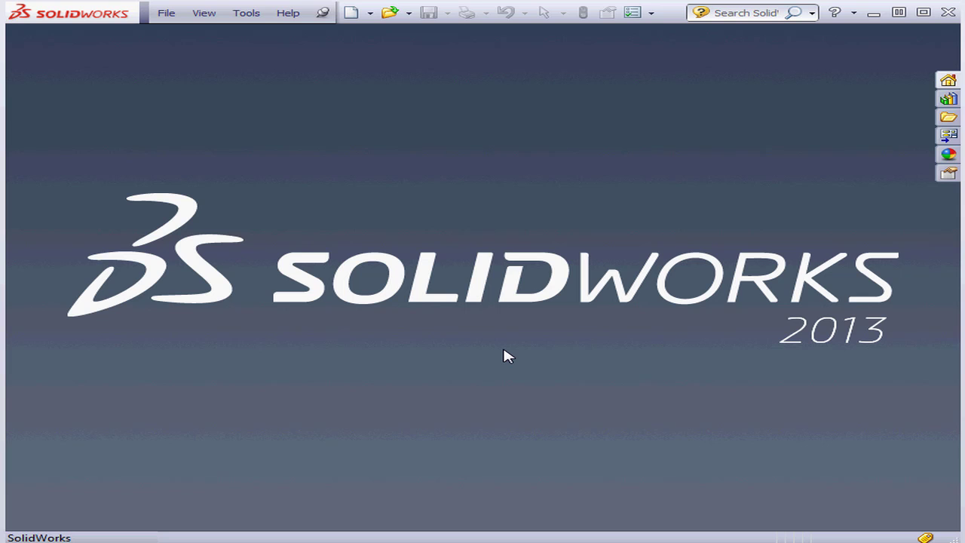
{"action": "mouse_move", "coordinate": [503, 353]}
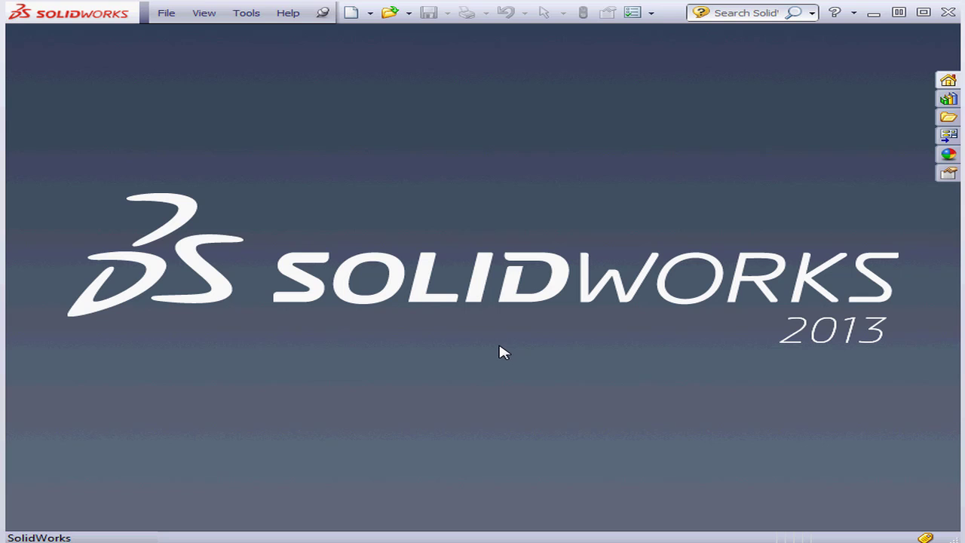
{"action": "mouse_move", "coordinate": [482, 341]}
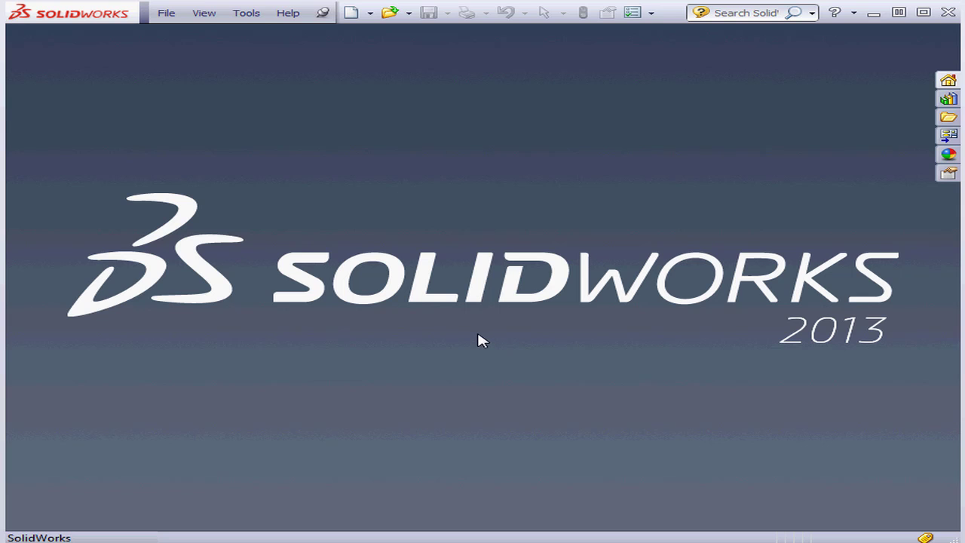